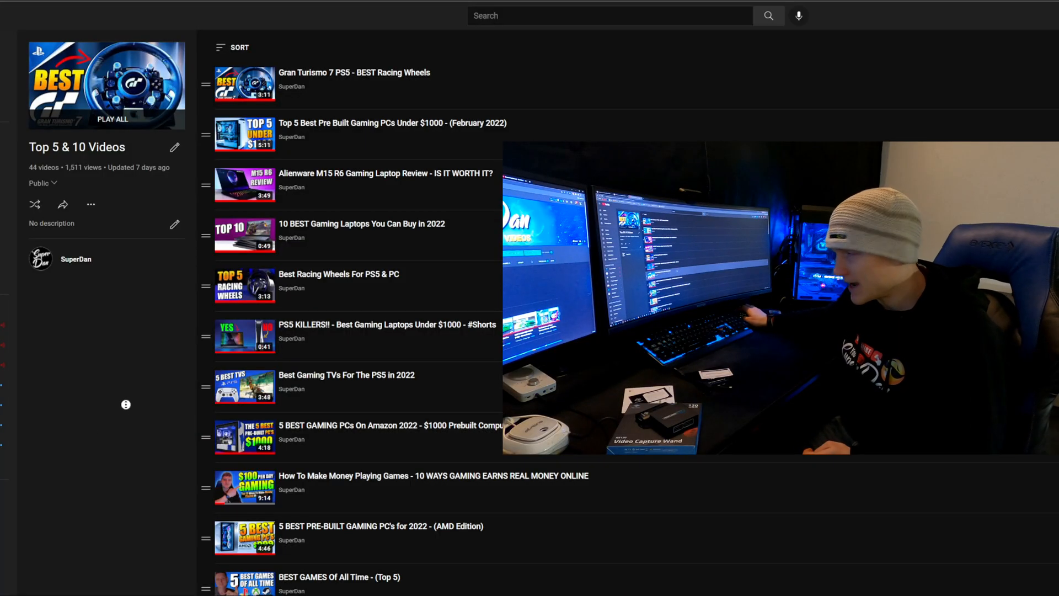
# Open OBS Studio's Settings window on the General page while recording continues.
pyautogui.scroll(-3)
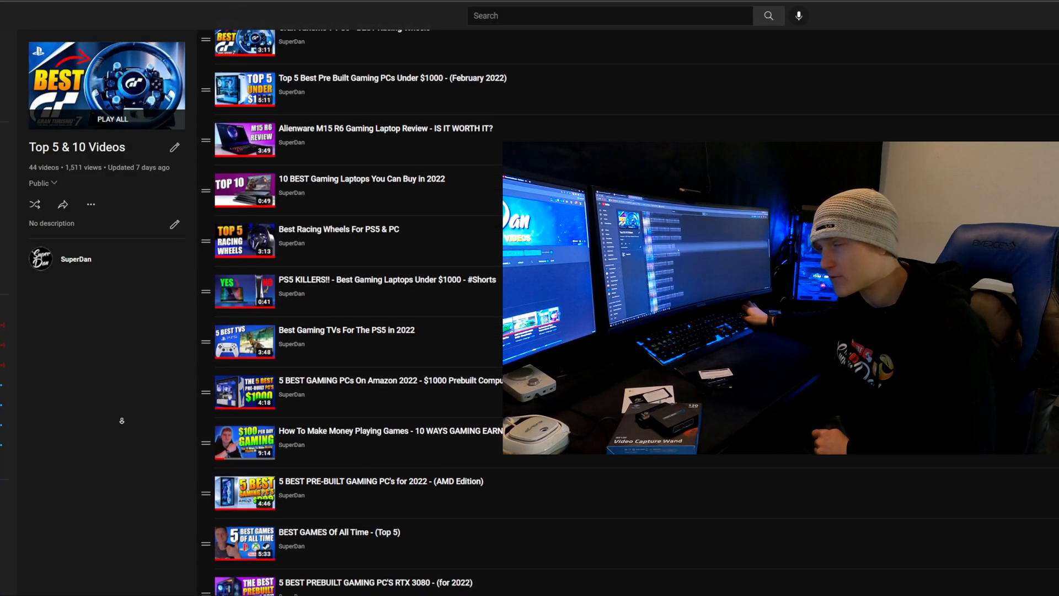
pyautogui.scroll(-3)
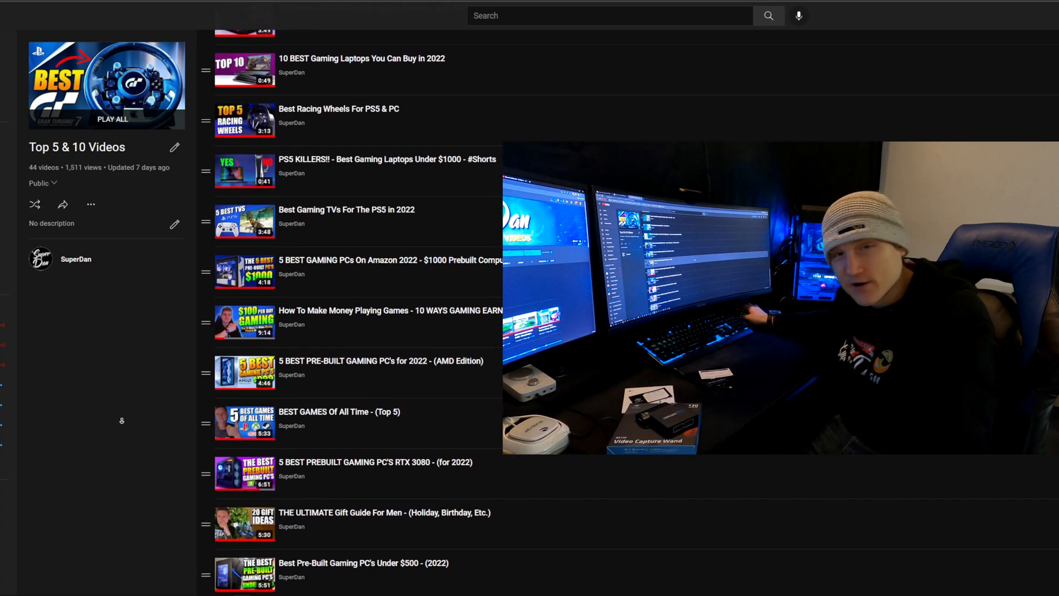
pyautogui.scroll(-3)
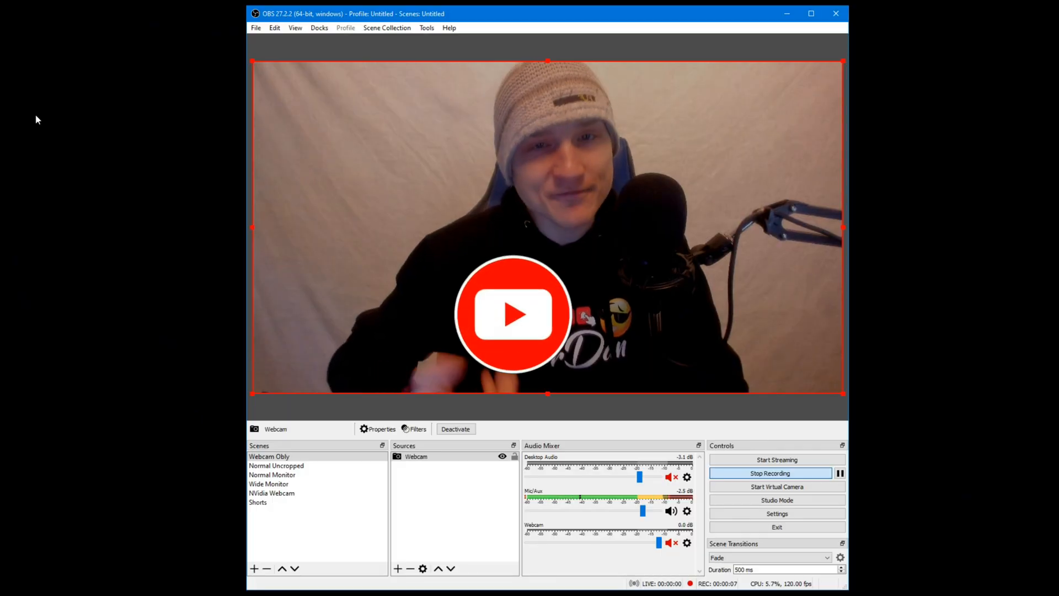
pyautogui.click(256, 27)
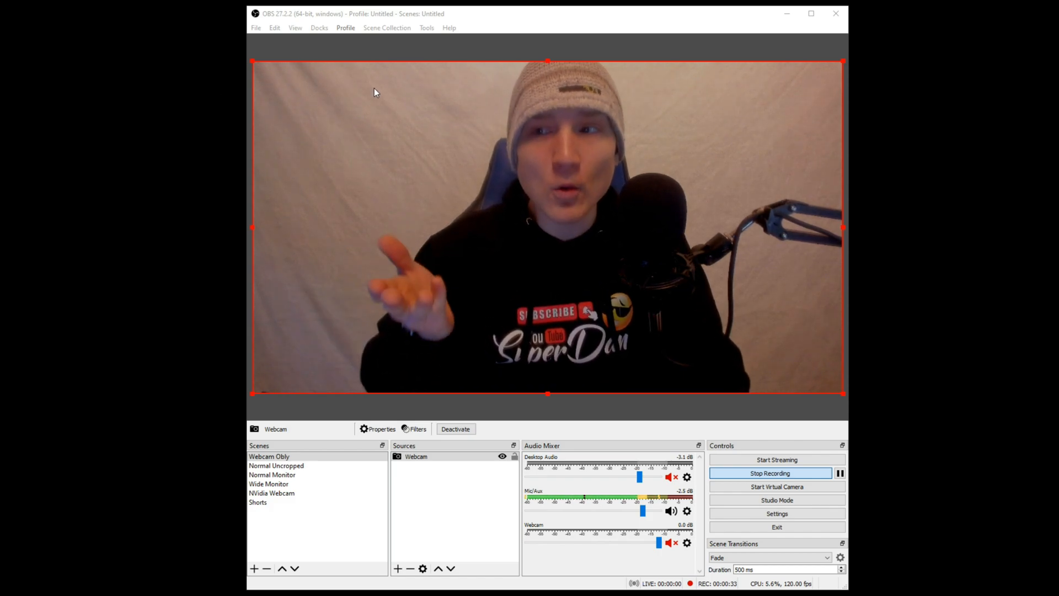
pyautogui.click(256, 28)
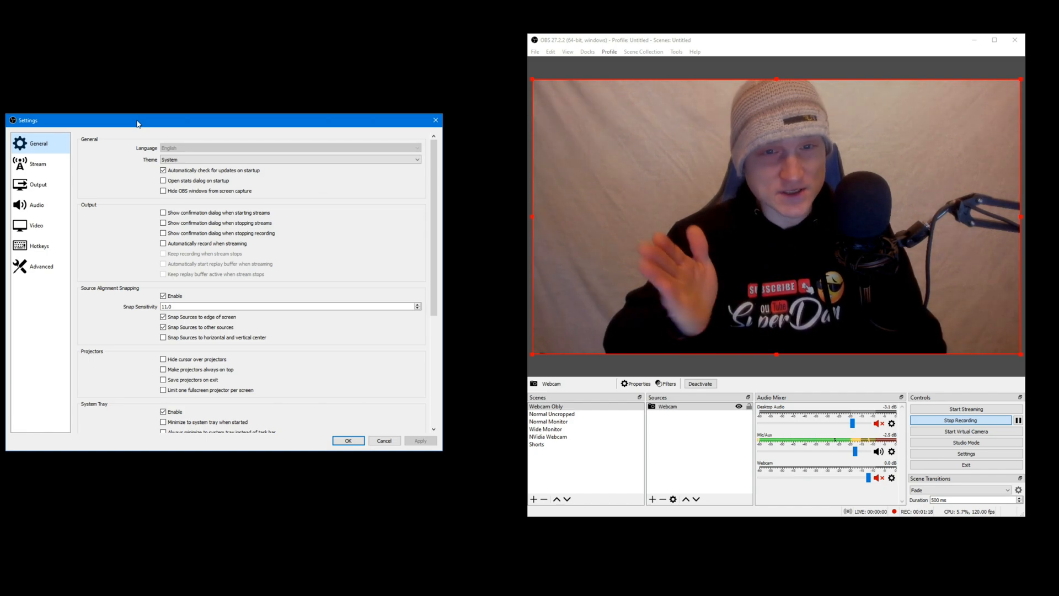
# Show the Video page (3840x2160 canvas, 2560x1440 output, 120 FPS) and move the window left.
pyautogui.click(39, 225)
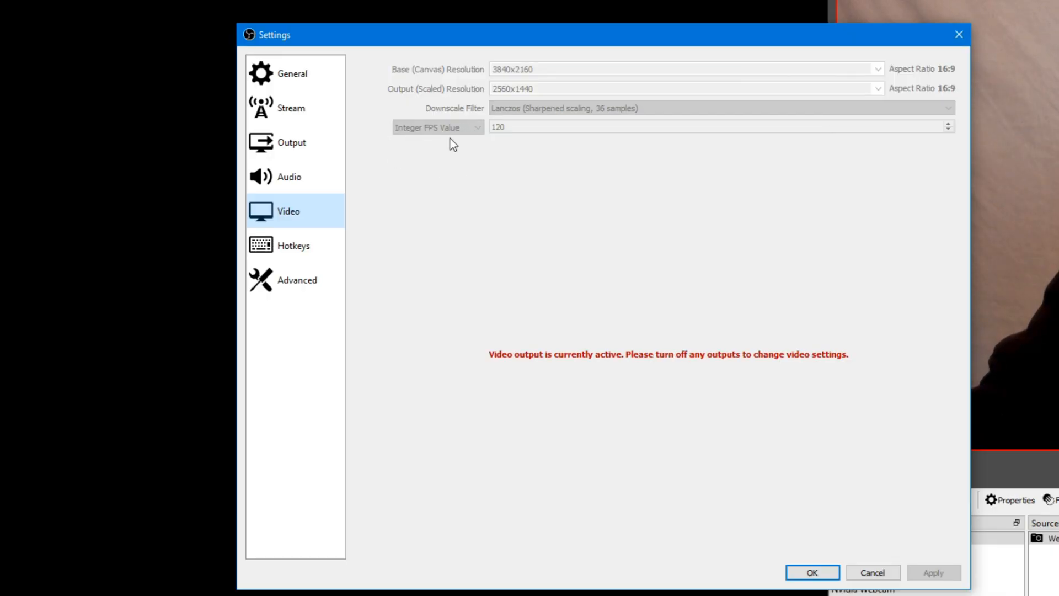
pyautogui.moveTo(506, 168)
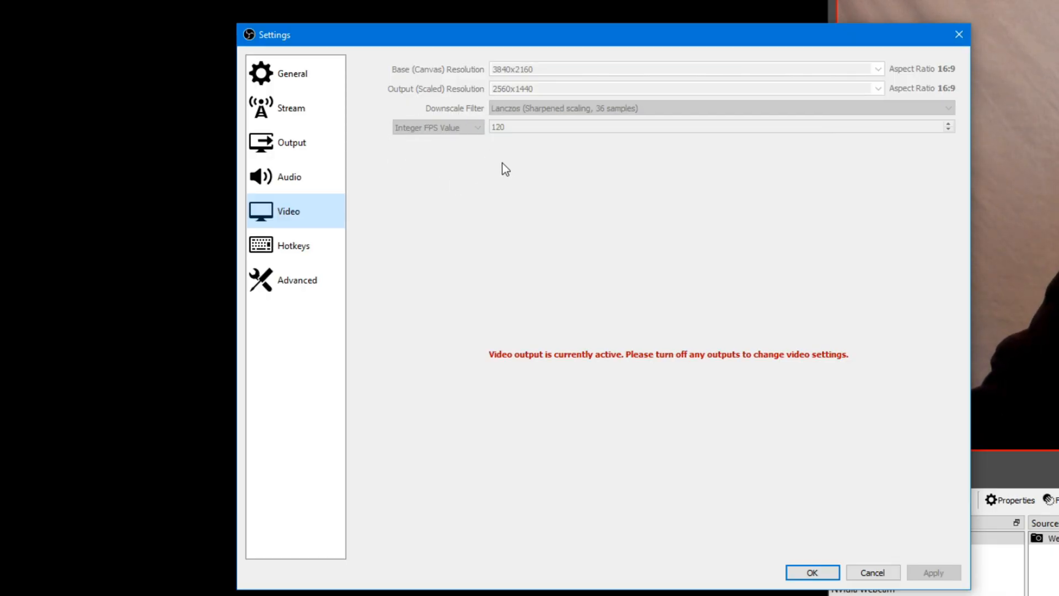
pyautogui.moveTo(541, 144)
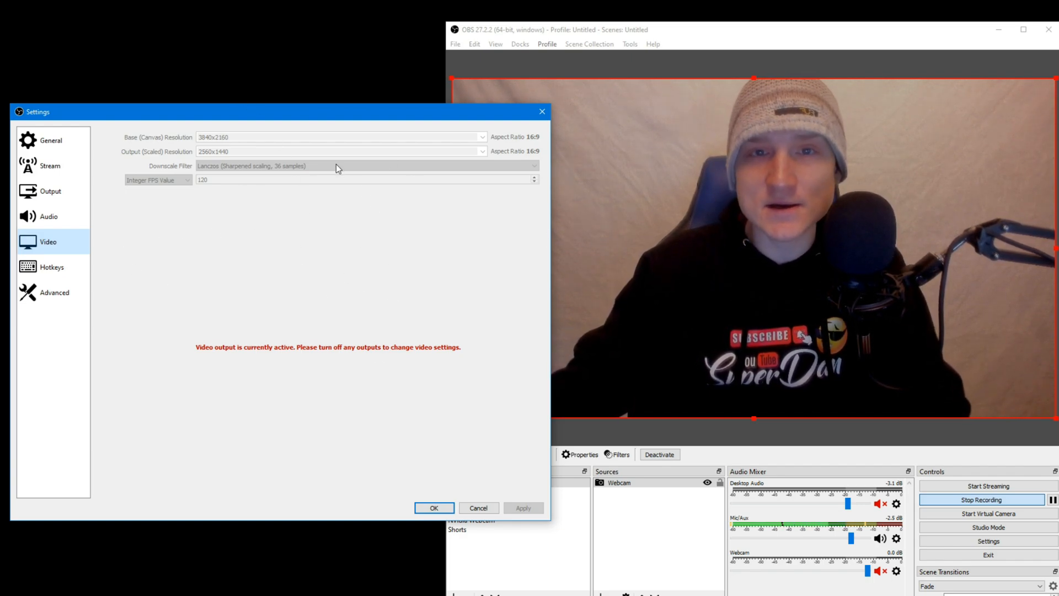
pyautogui.moveTo(270, 111); pyautogui.dragTo(199, 108)
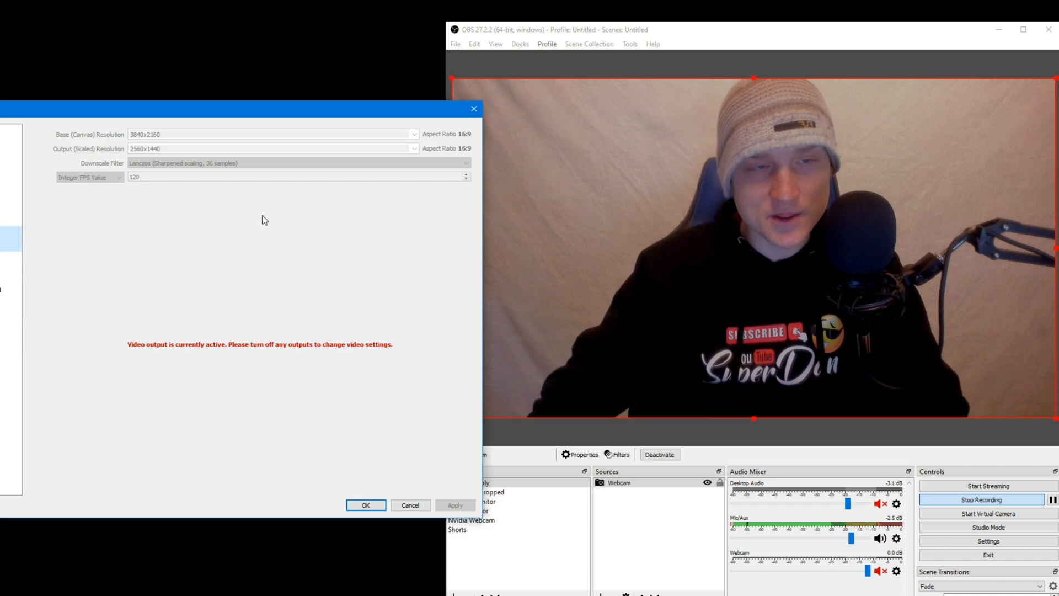
pyautogui.moveTo(193, 180)
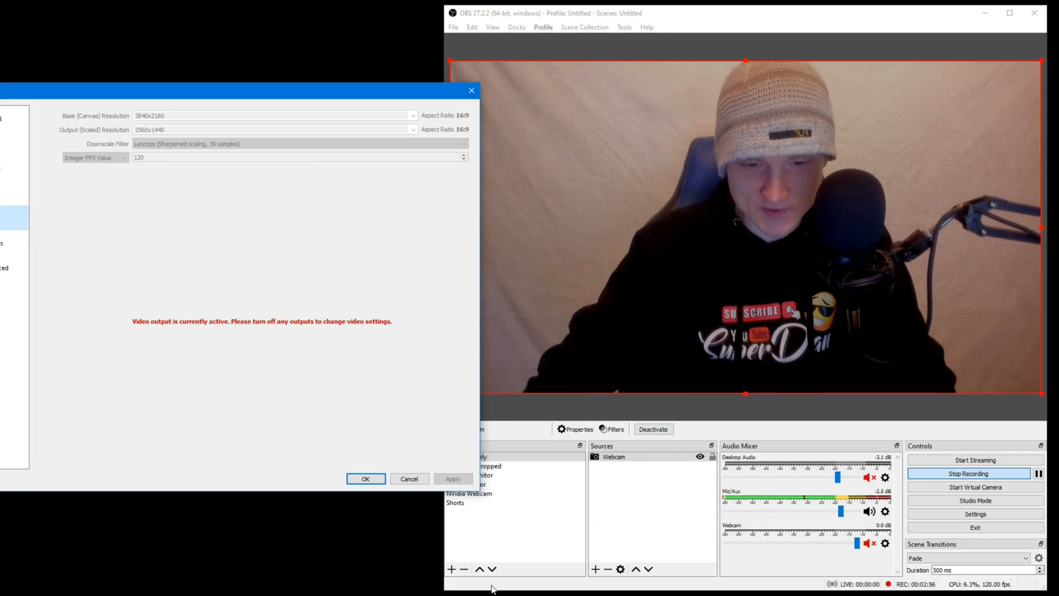
# Close Settings and bring up the Scene Collection menu in the main window.
pyautogui.click(409, 478)
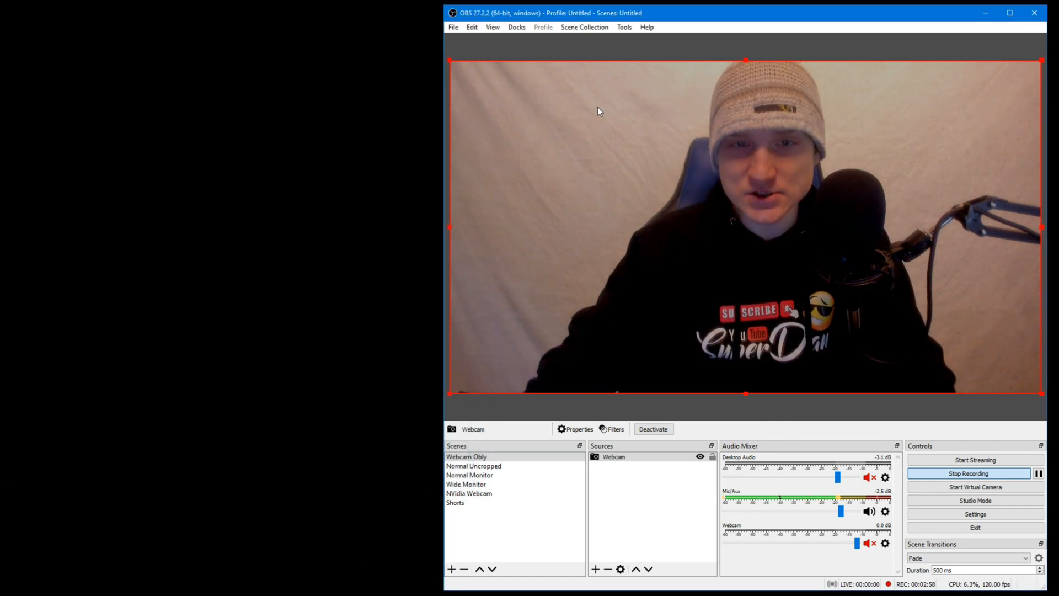
pyautogui.click(584, 28)
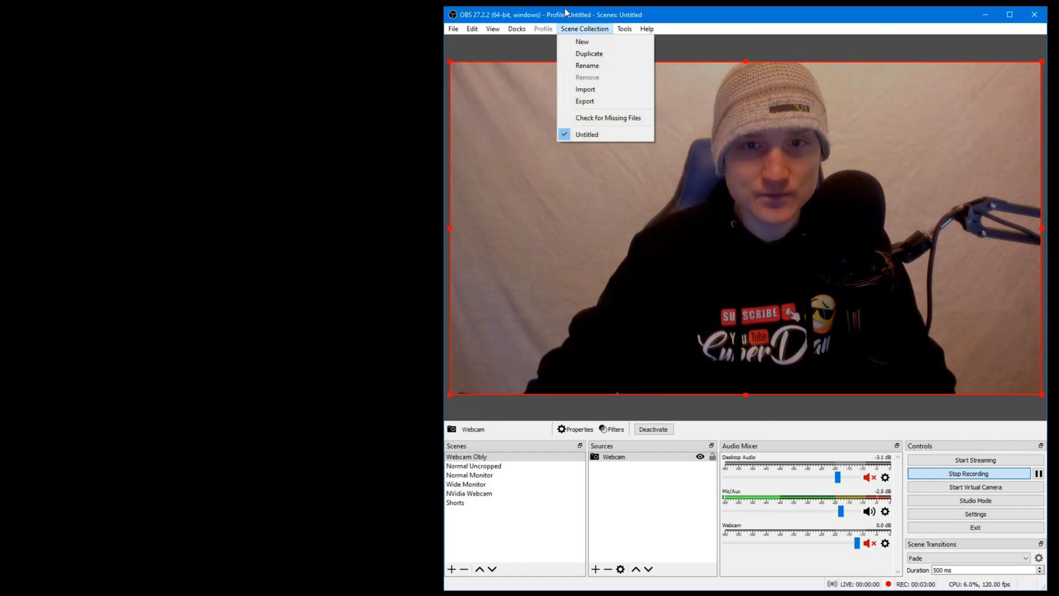